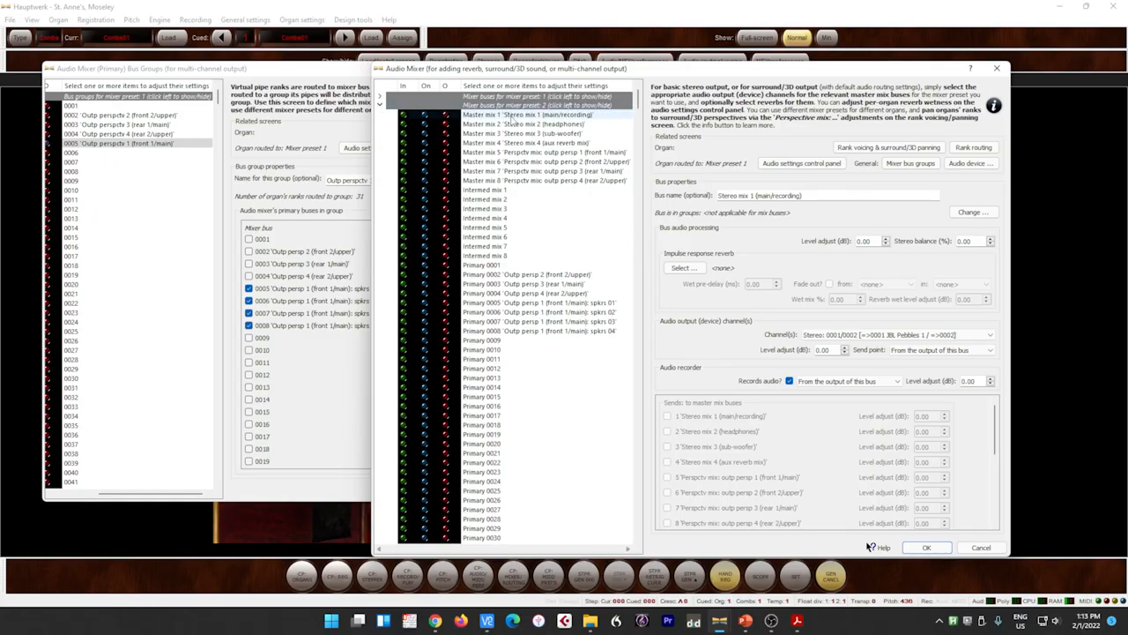
Expand the mixer preset bus groups and select Master mix 1: Stereo mix 1 (main/recording)
{"action": "left_click", "coordinate": [529, 105]}
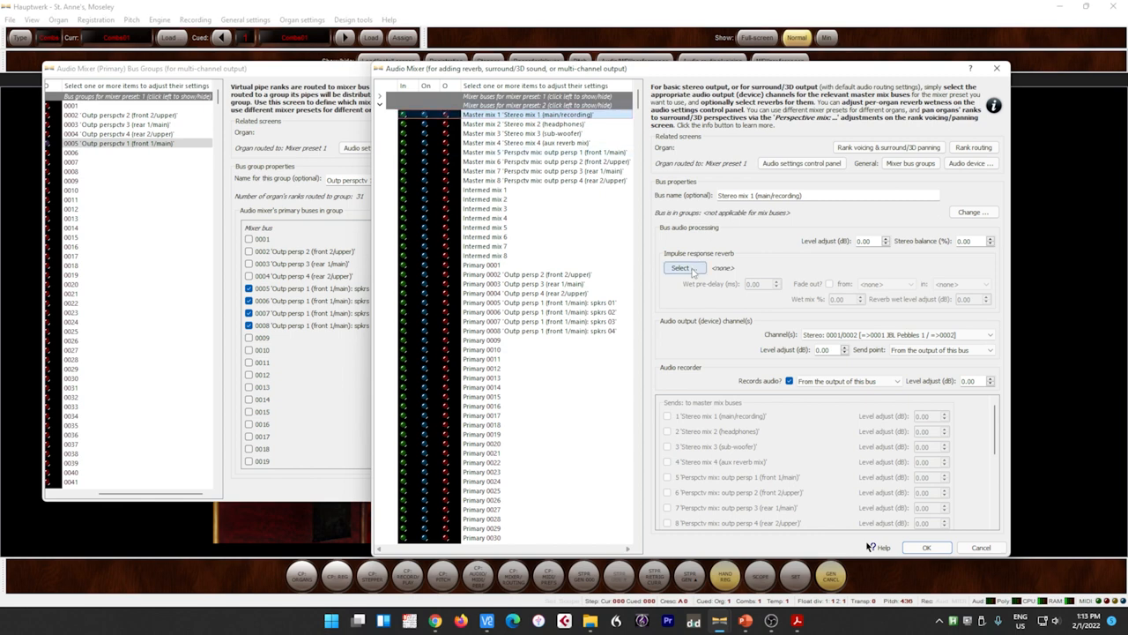
{"action": "left_click", "coordinate": [684, 268]}
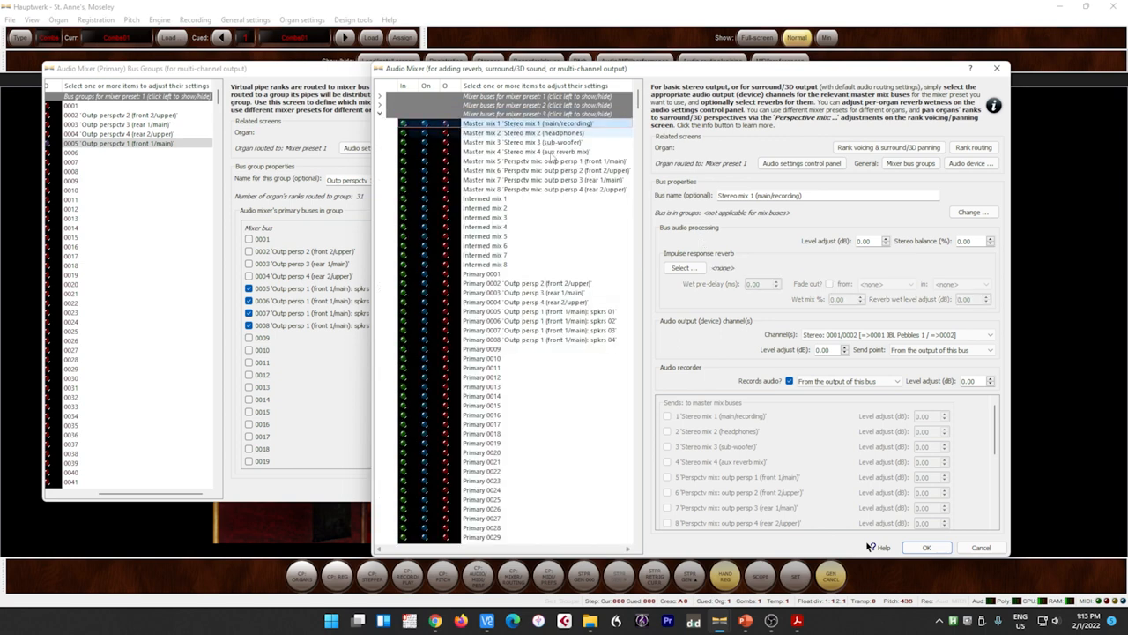
Assign impulse-response reverbs to the main recording buses, the last one SynthaticChapel, and confirm
{"action": "left_click", "coordinate": [684, 268]}
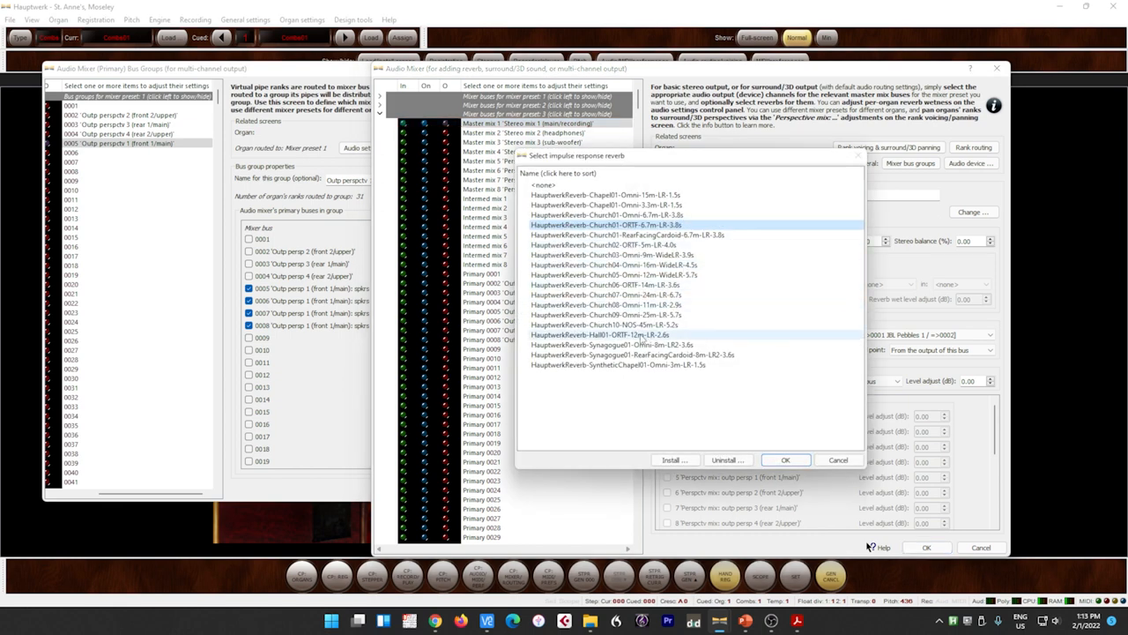
{"action": "left_click", "coordinate": [782, 458]}
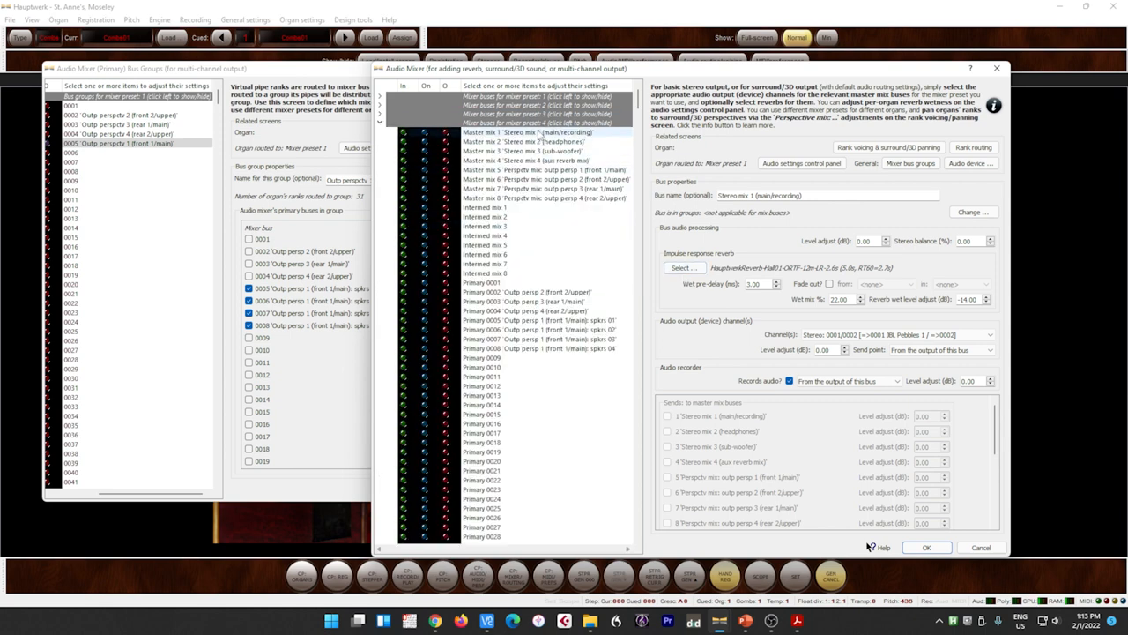
{"action": "left_click", "coordinate": [684, 268]}
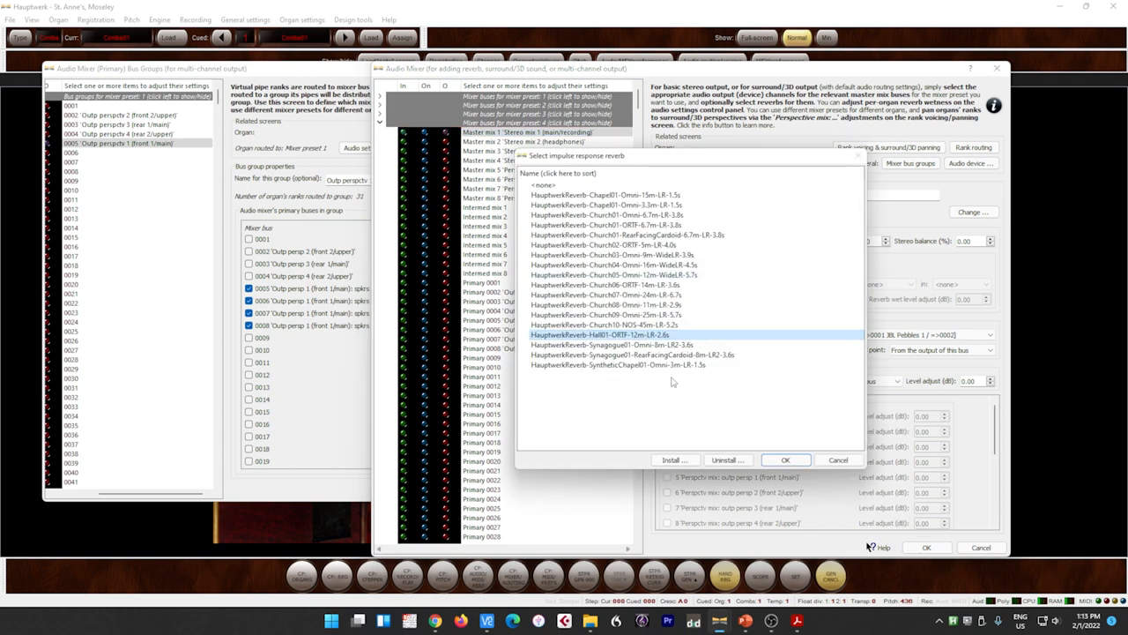
{"action": "left_click", "coordinate": [616, 364]}
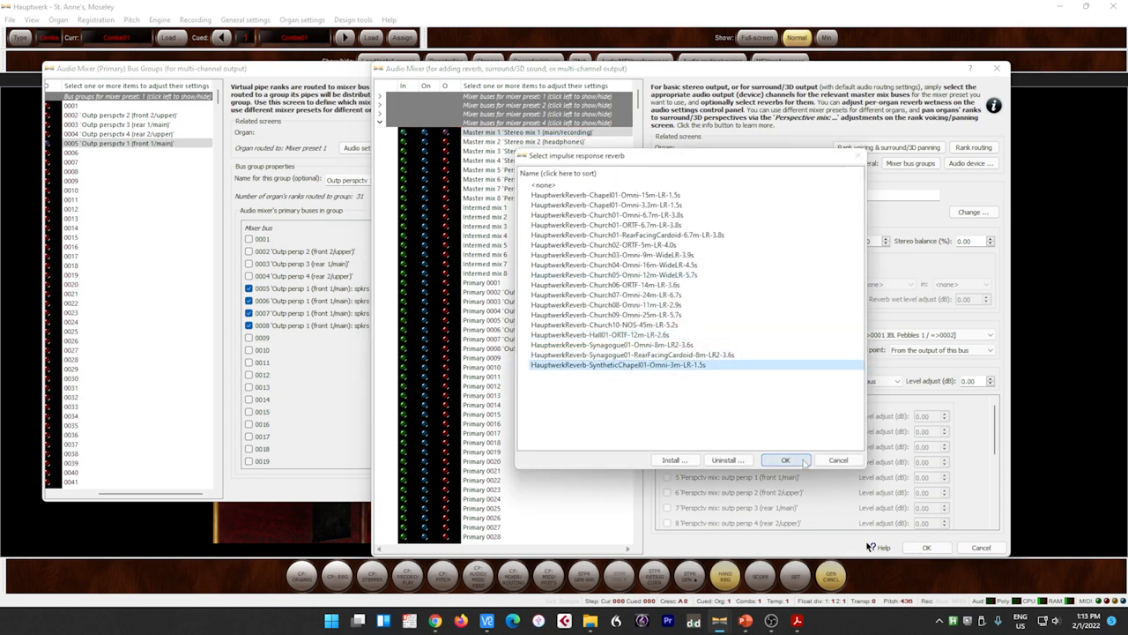
{"action": "left_click", "coordinate": [783, 458]}
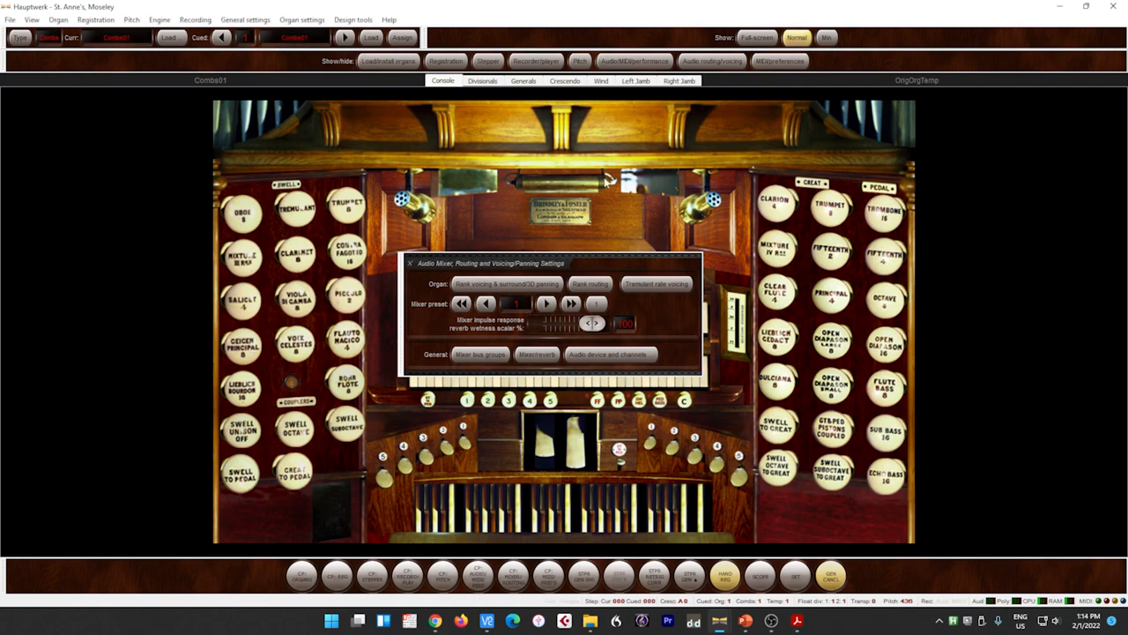
{"action": "mouse_move", "coordinate": [507, 294]}
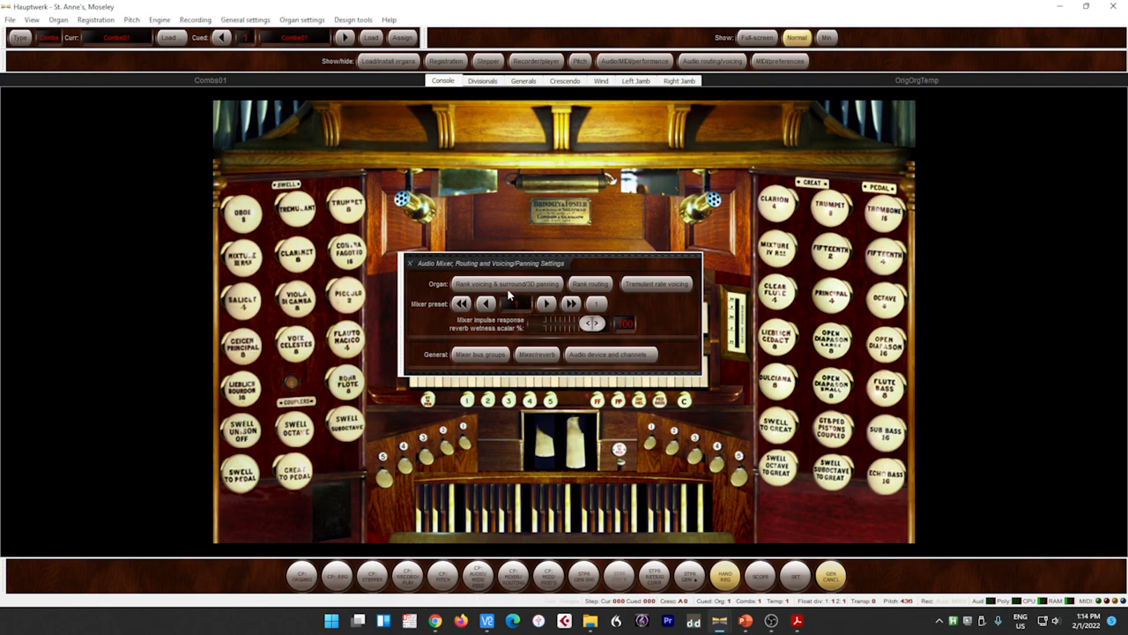
{"action": "mouse_move", "coordinate": [522, 307]}
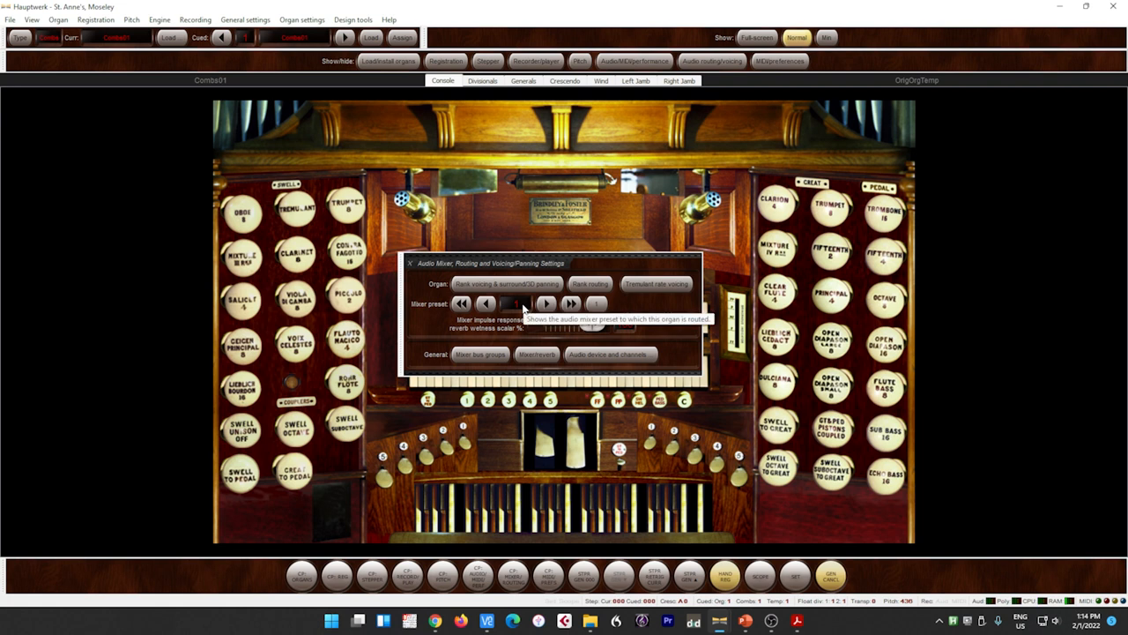